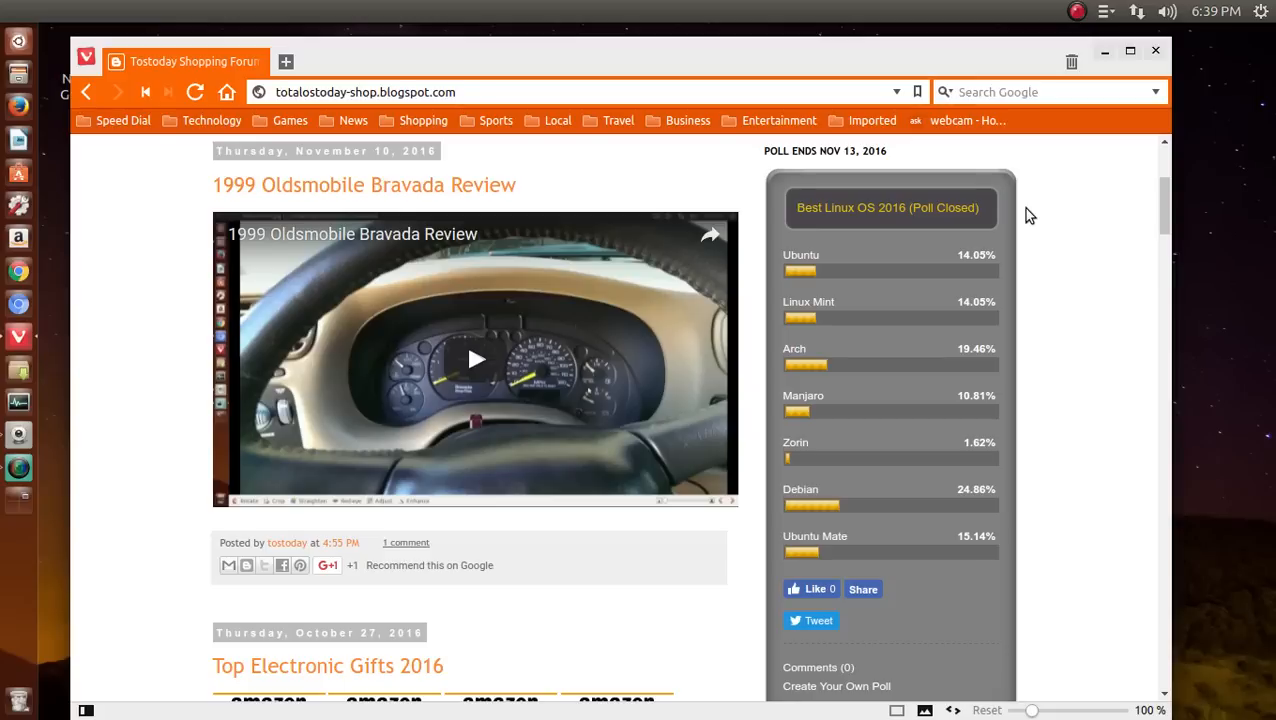
{"action": "mouse_move", "coordinate": [1032, 270]}
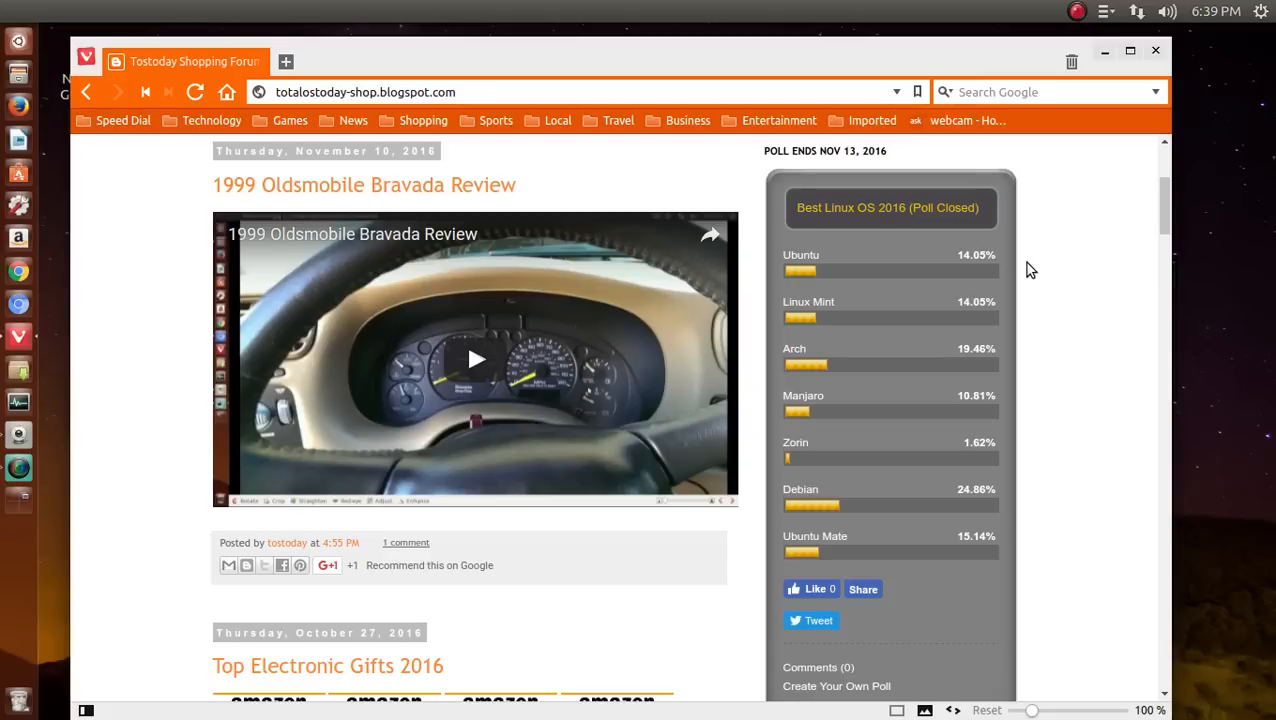
{"action": "mouse_move", "coordinate": [1036, 318]}
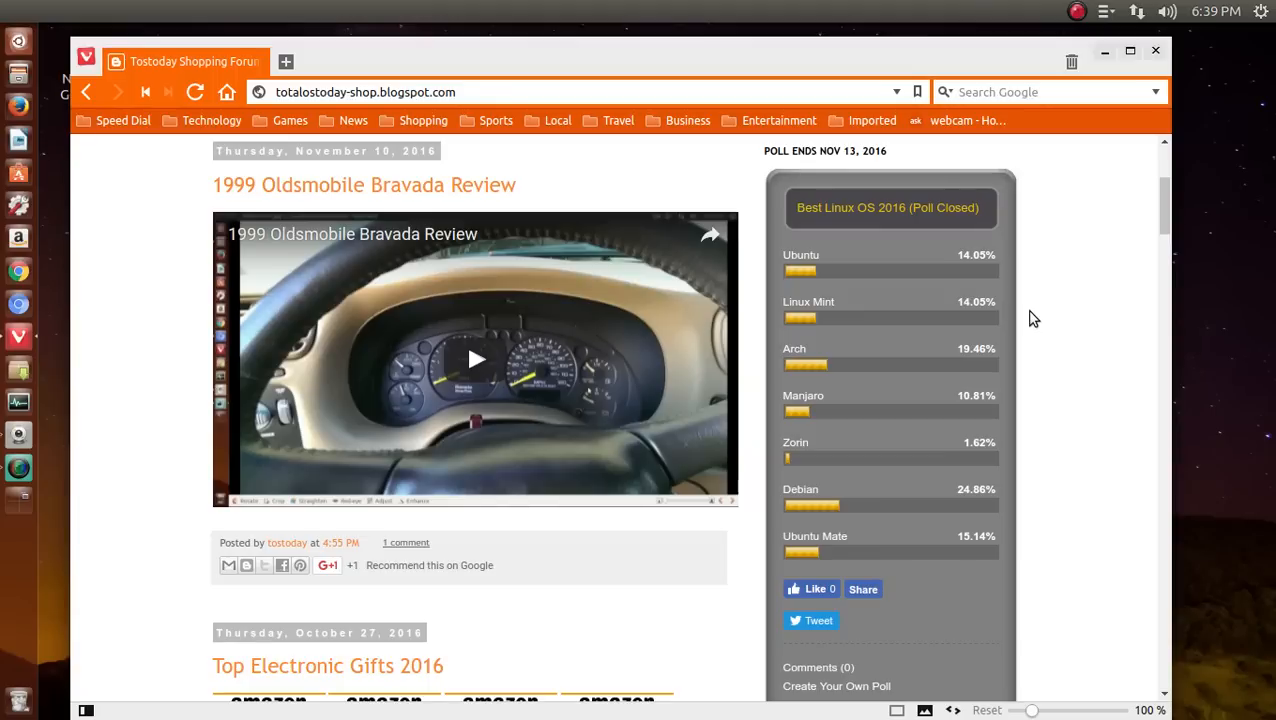
{"action": "mouse_move", "coordinate": [1028, 368]}
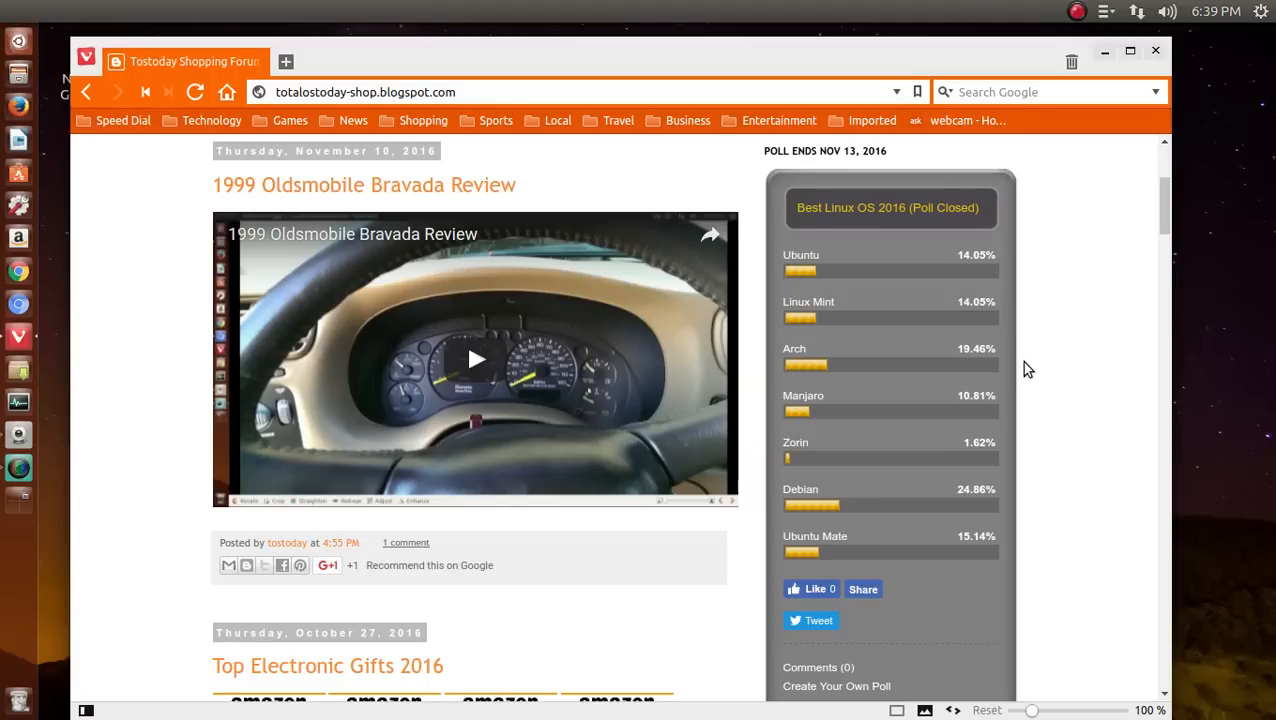